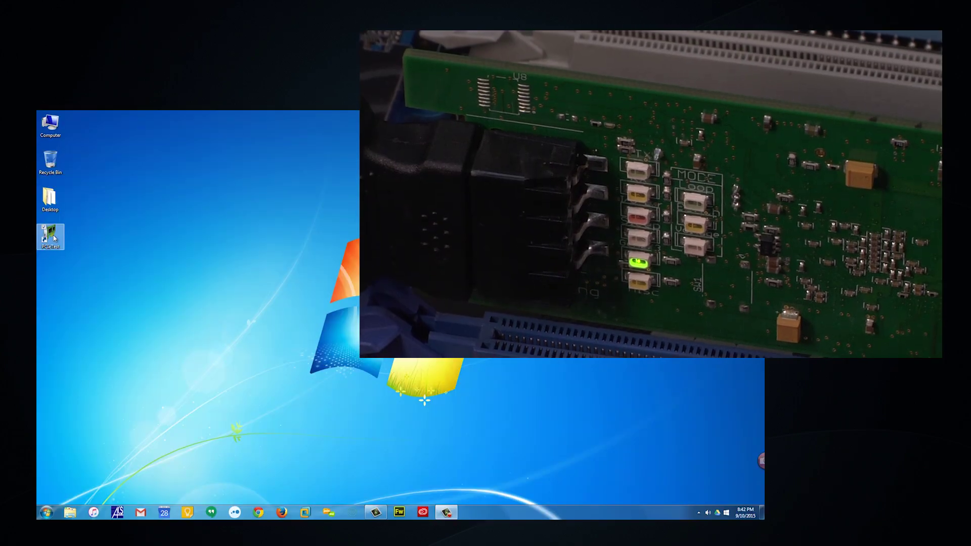
Launch PassMark PCIeTest from its desktop shortcut, detecting the PCIe x4 card.
{"action": "double_click", "coordinate": [50, 237]}
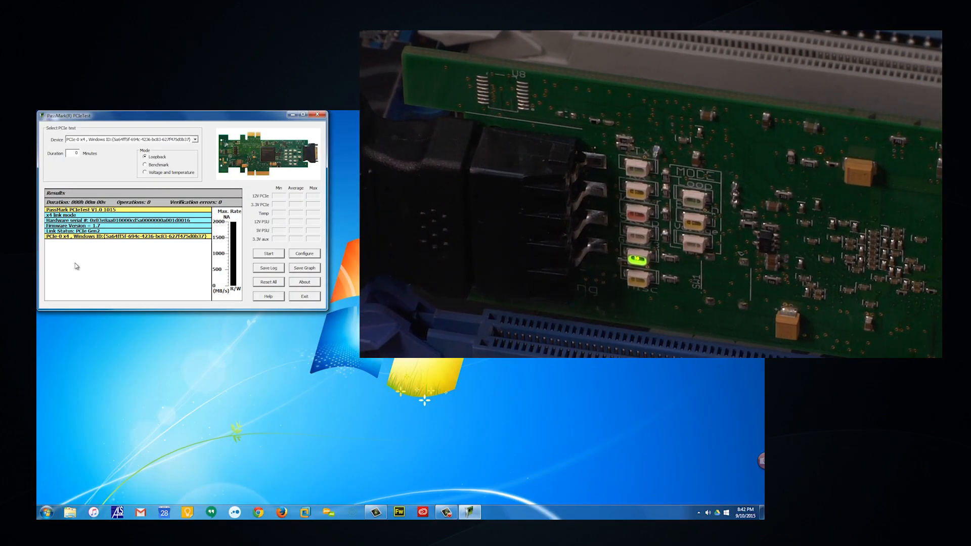
Run the loopback test to completion: 327,104 operations, zero verification errors.
{"action": "left_click", "coordinate": [268, 254]}
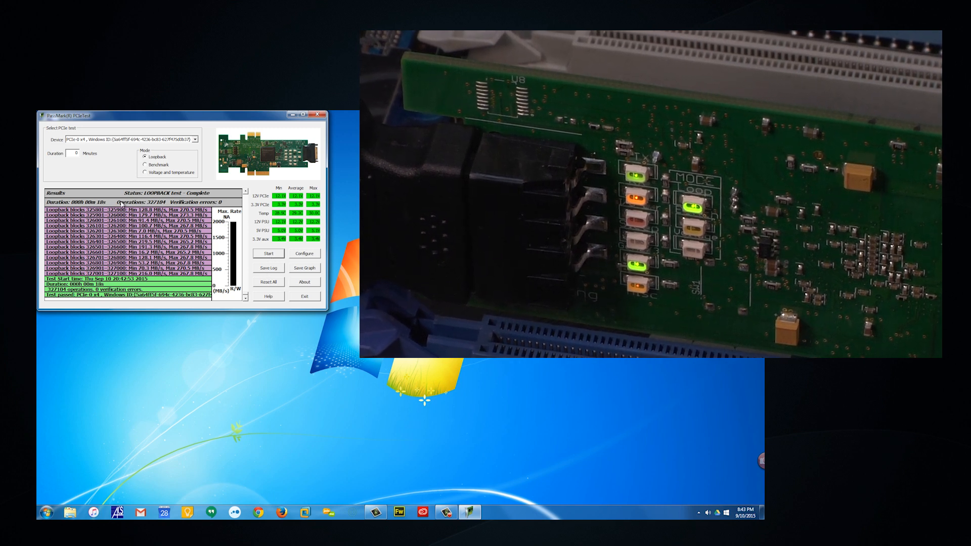
Start and stop a benchmark run, passing with x4 PCIe 2.0 bandwidth.
{"action": "left_click", "coordinate": [269, 253]}
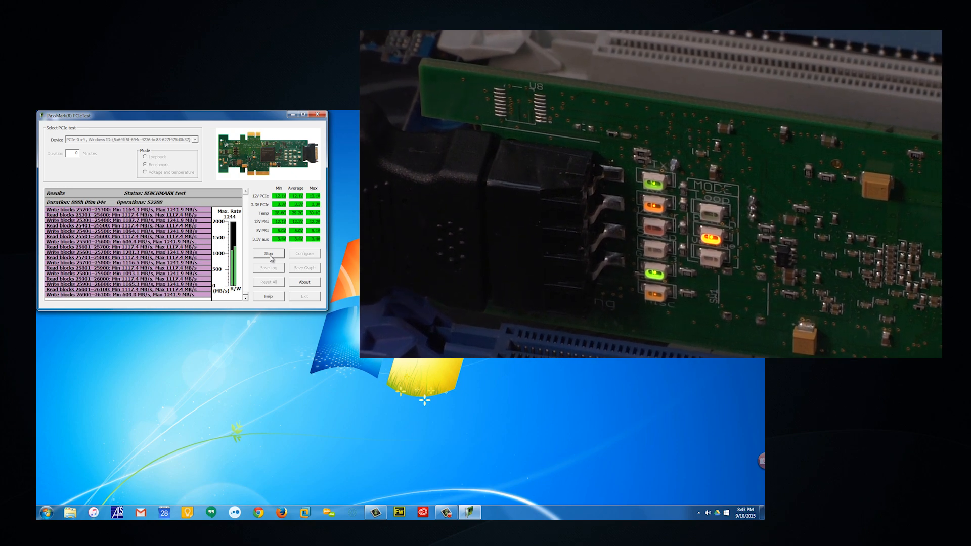
{"action": "left_click", "coordinate": [268, 253]}
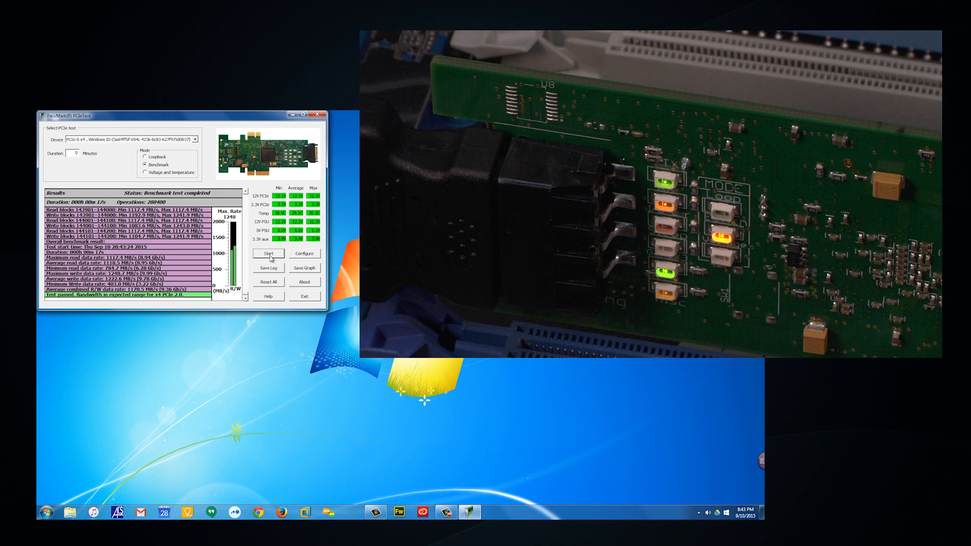
Start and stop voltage/temperature monitoring, graphing a steady temperature over 1859 samples.
{"action": "left_click", "coordinate": [268, 253]}
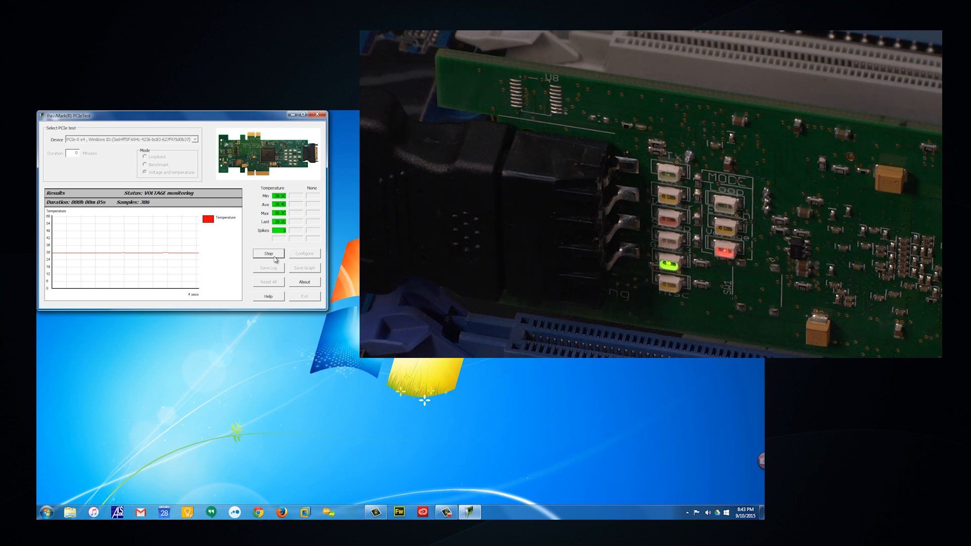
{"action": "left_click", "coordinate": [268, 253]}
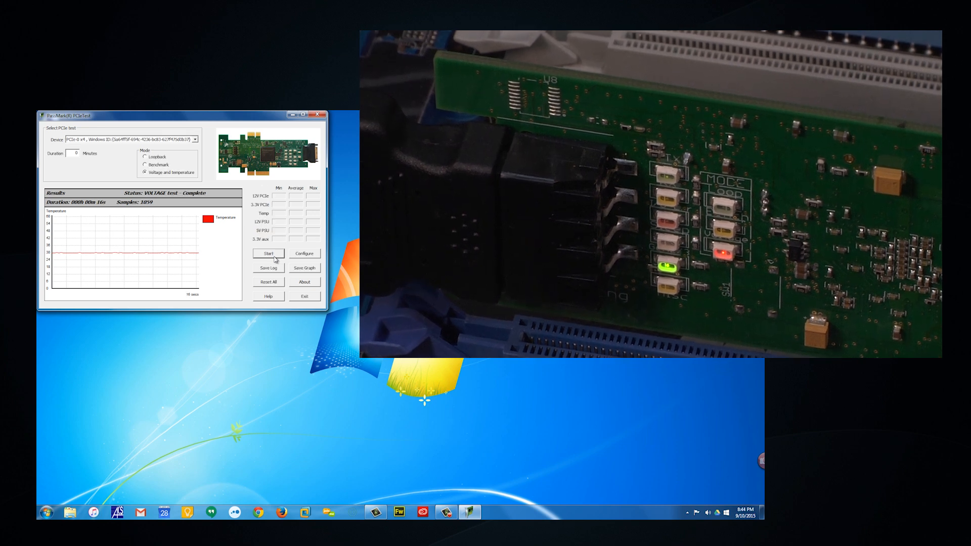